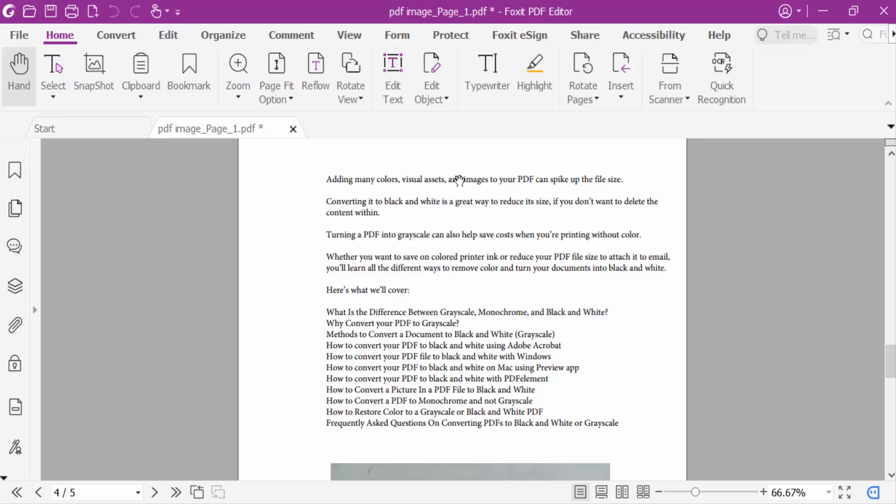
mouse_move(548, 12)
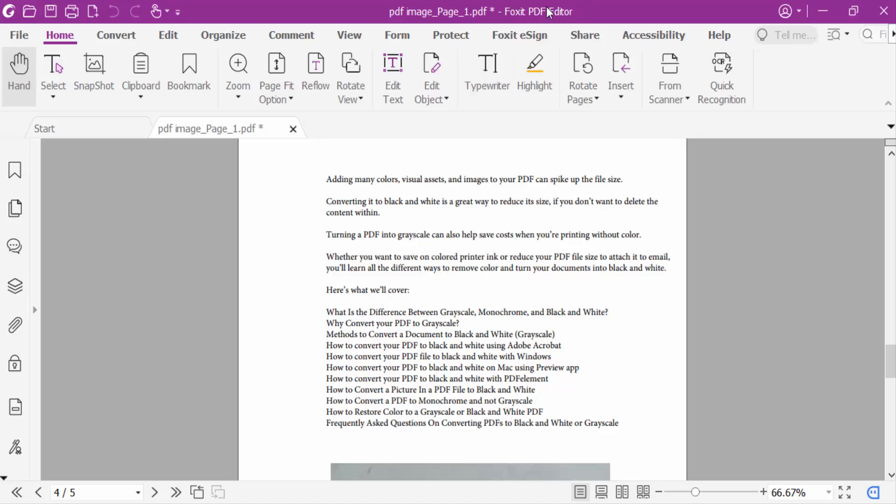
Scroll the page thumbnails and select page 2, the contract page with the chalkboard image
scroll(down, 3)
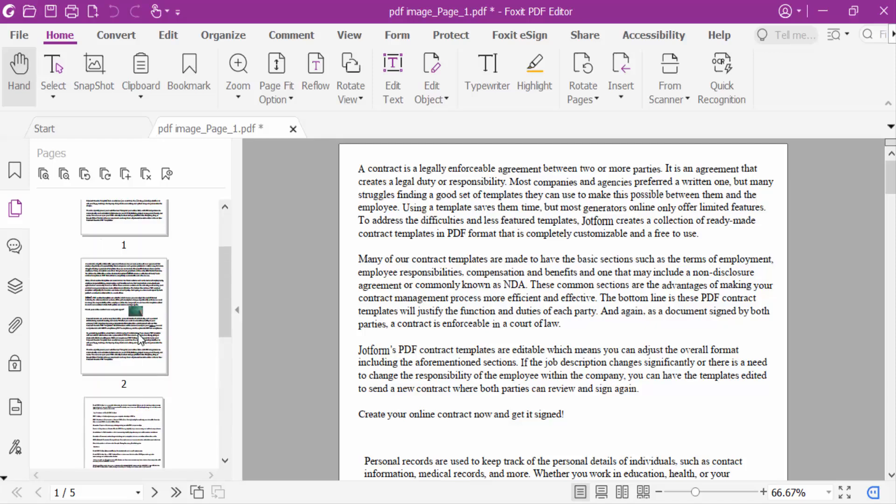
click(124, 318)
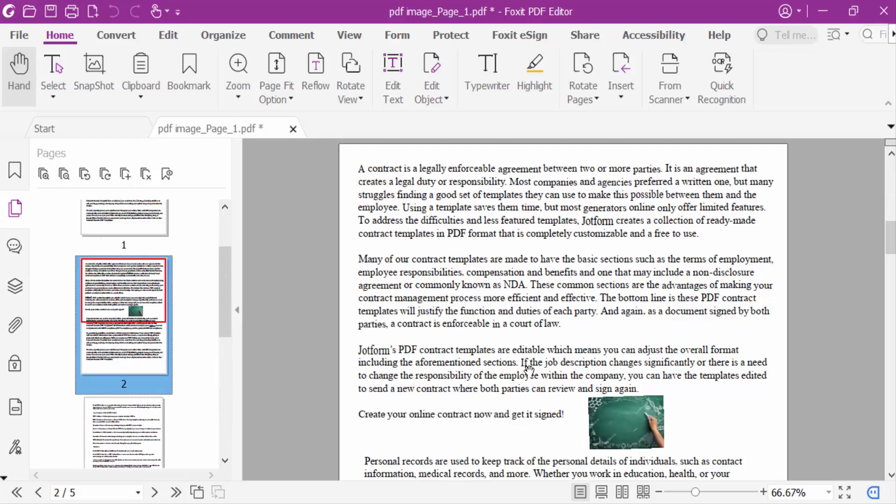
scroll(down, 3)
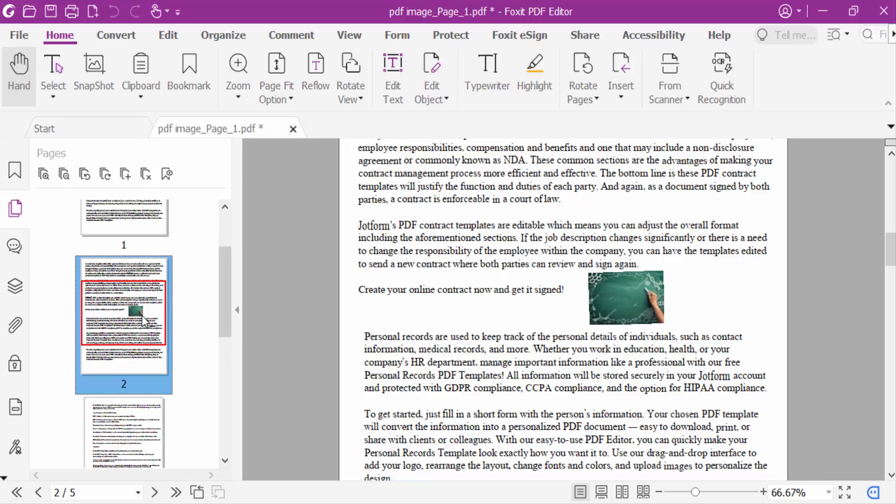
Delete the page 2 contract page from its thumbnail menu, confirming the irreversible deletion
right_click(123, 323)
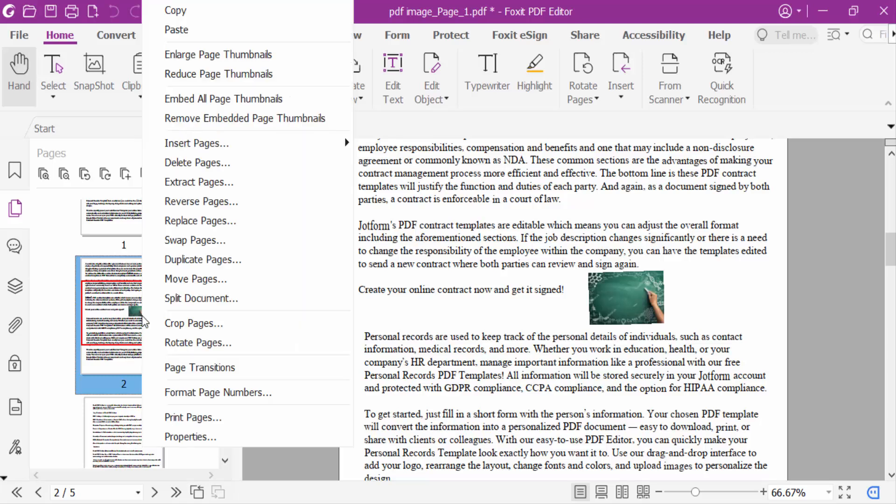
mouse_move(197, 162)
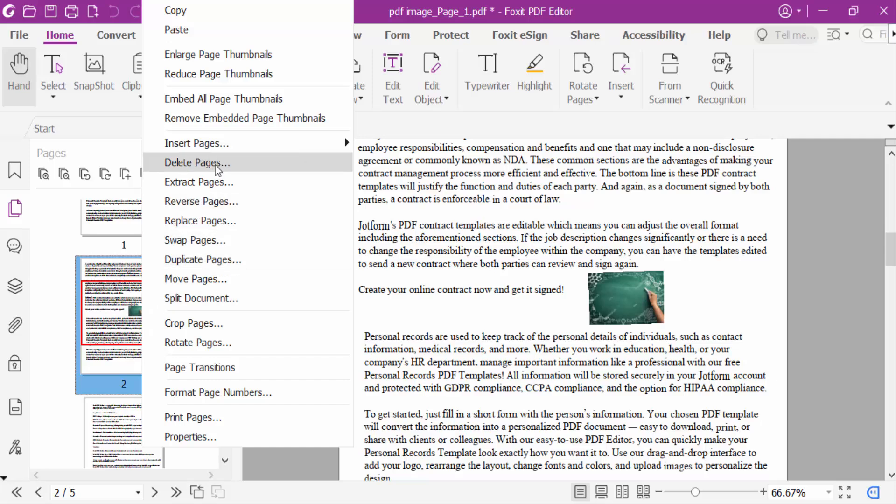
click(196, 163)
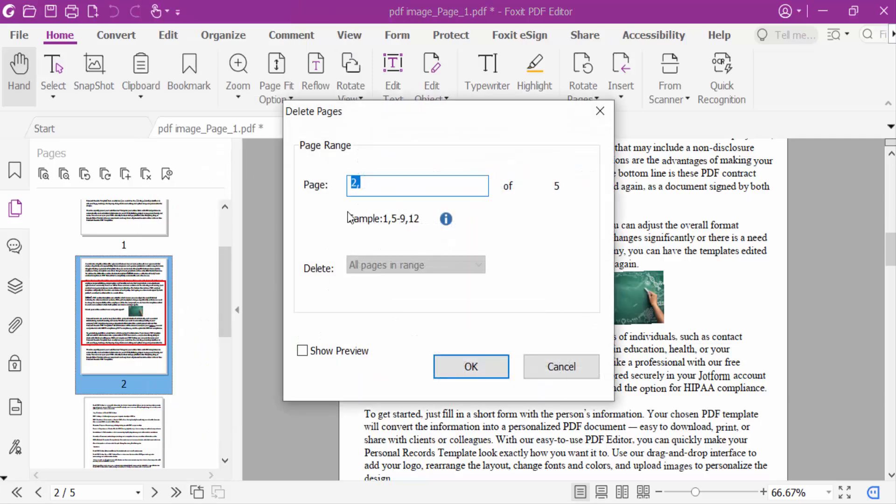
mouse_move(148, 370)
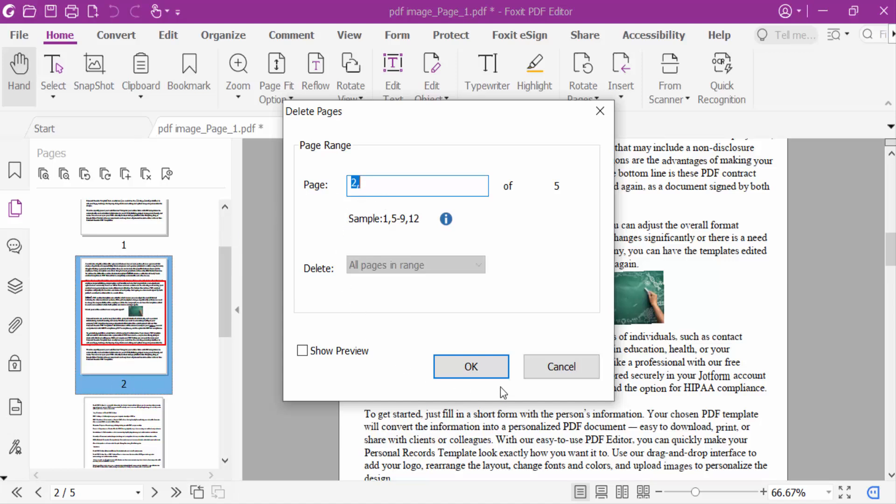
click(471, 367)
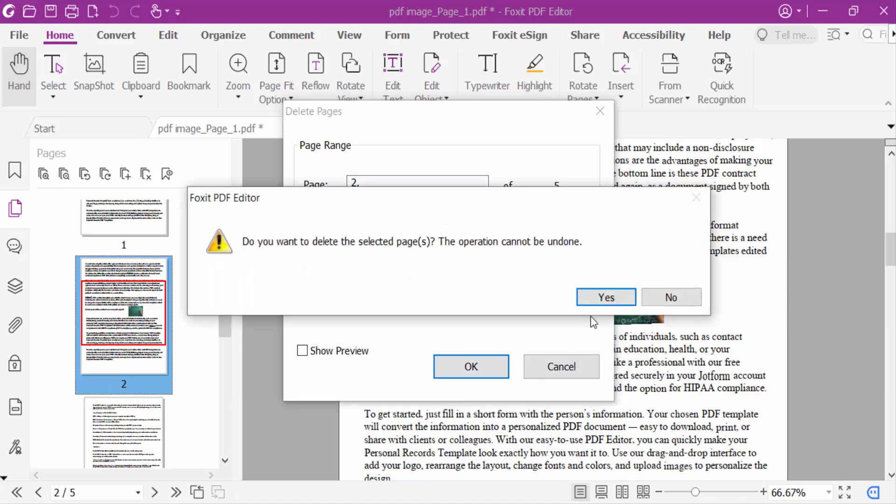
click(605, 297)
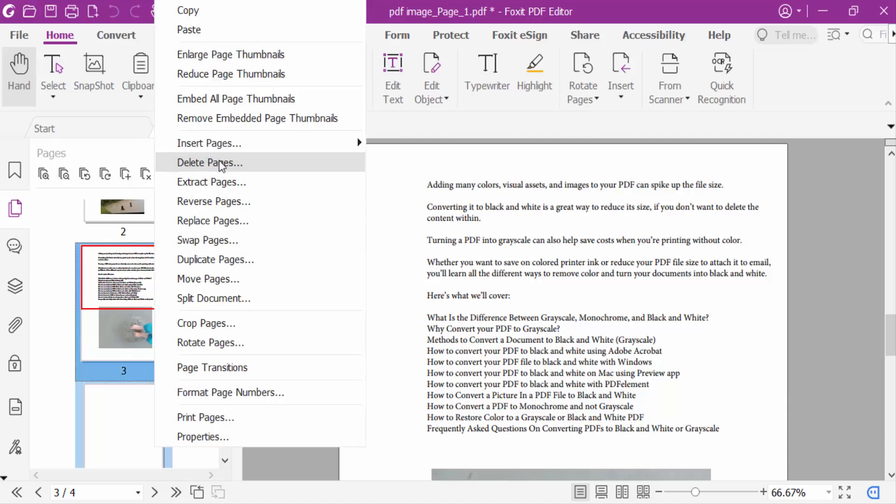
Delete the page range 3-4 and accept the irreversible deletion
click(209, 163)
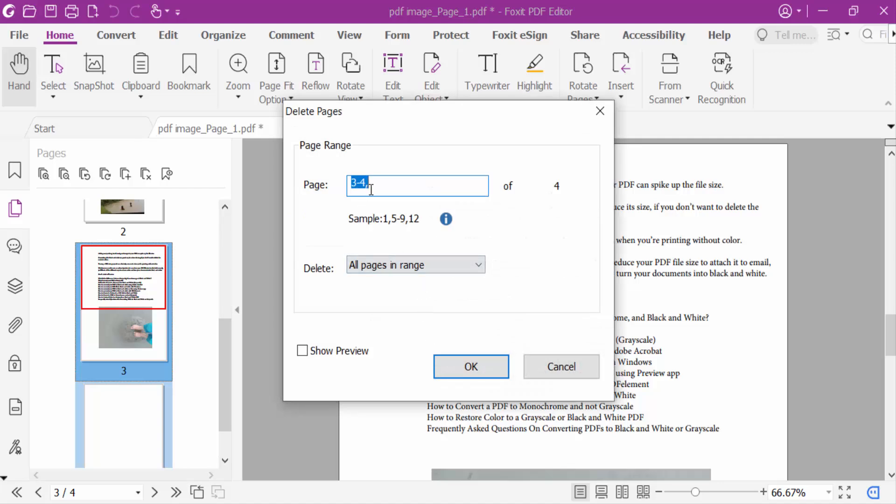
mouse_move(404, 318)
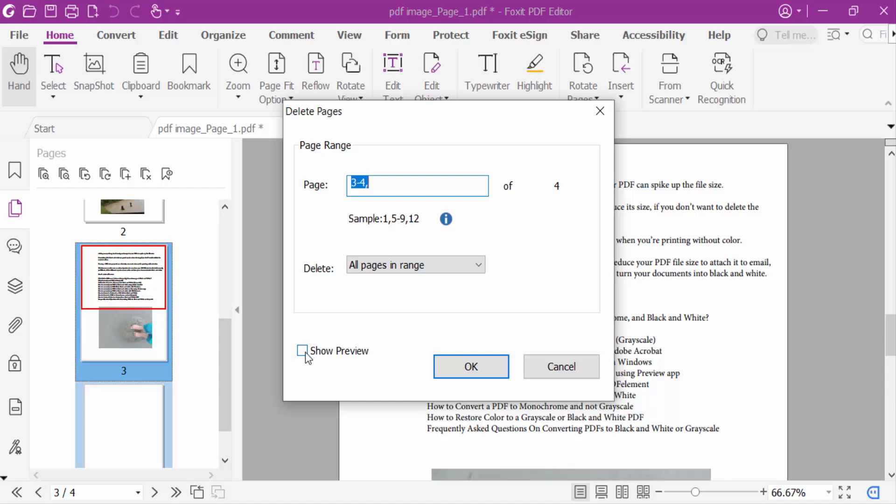
mouse_move(403, 356)
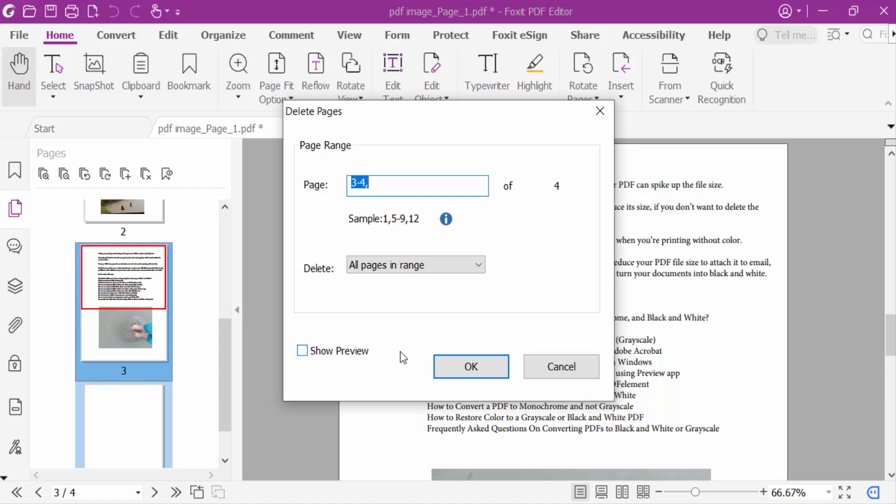
click(470, 367)
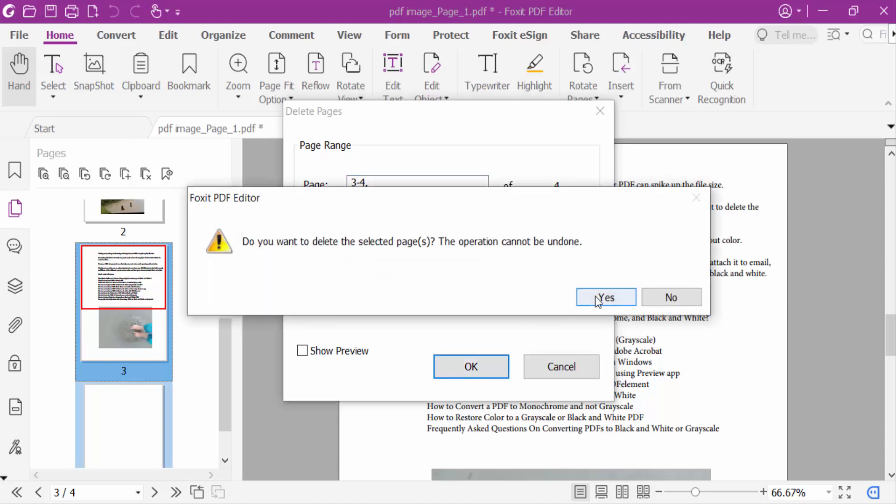
click(605, 297)
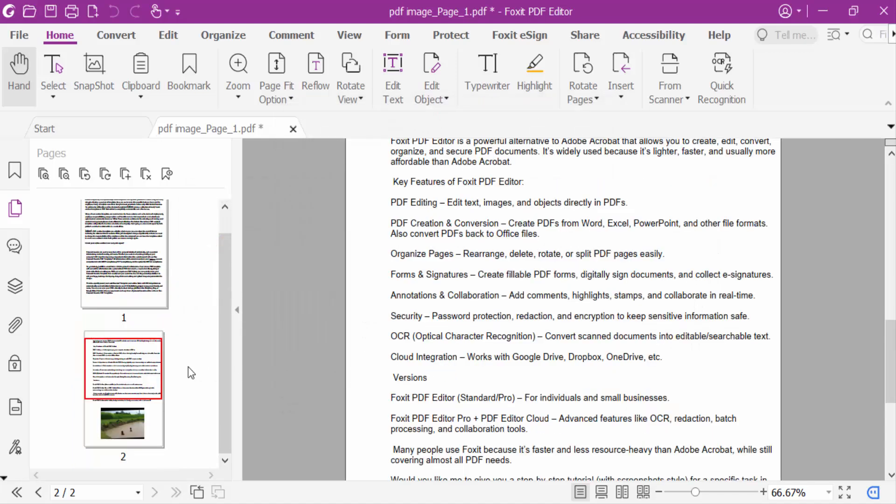